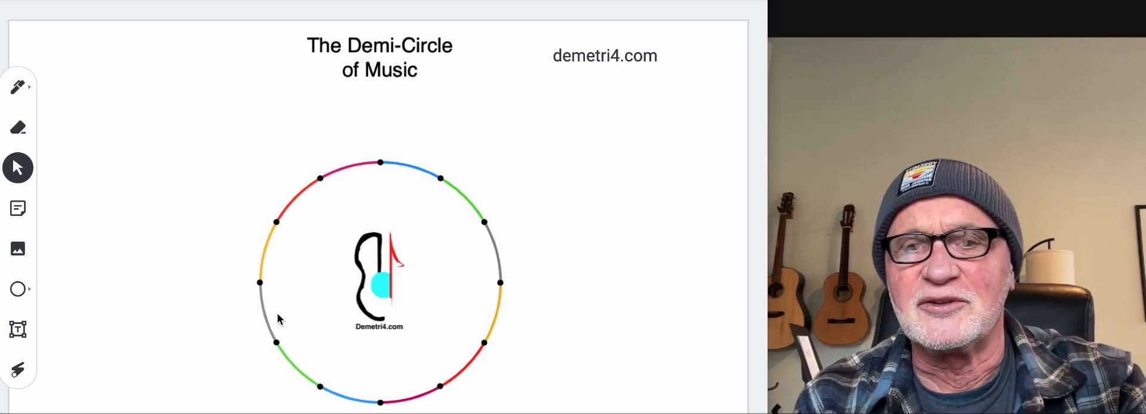
mouse_move(289, 285)
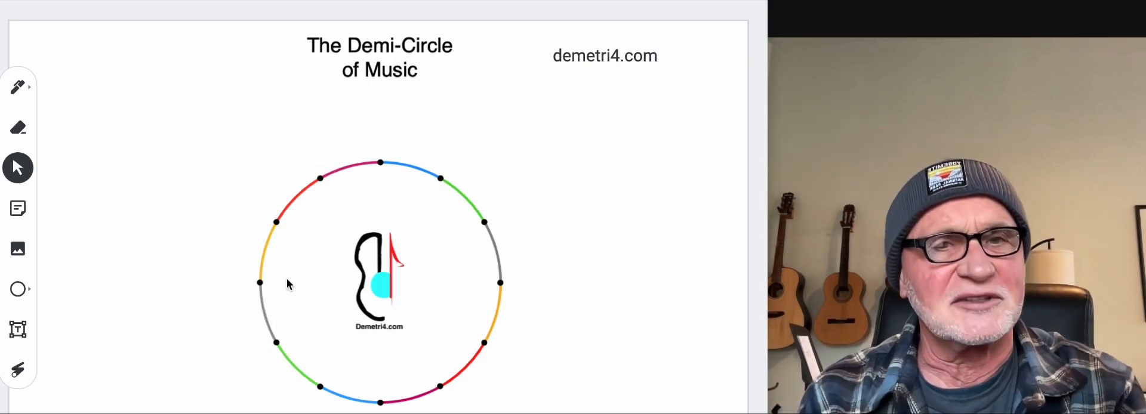
mouse_move(474, 200)
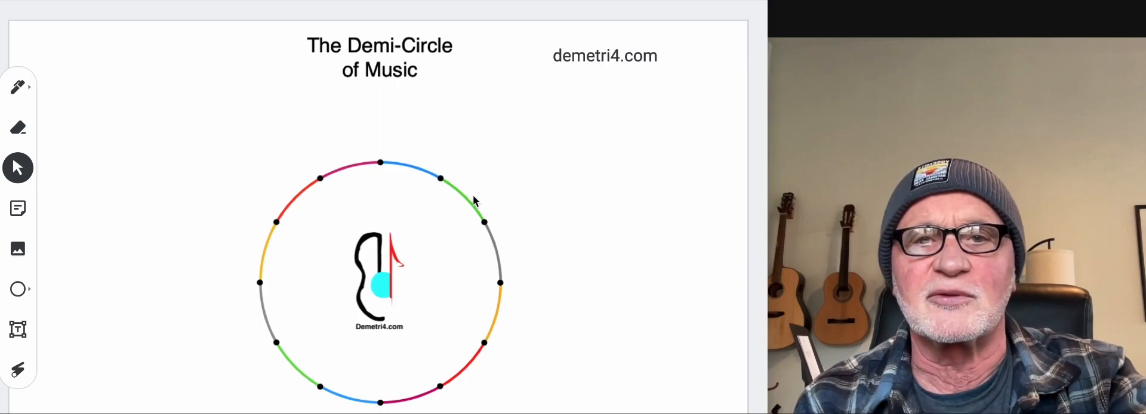
mouse_move(568, 90)
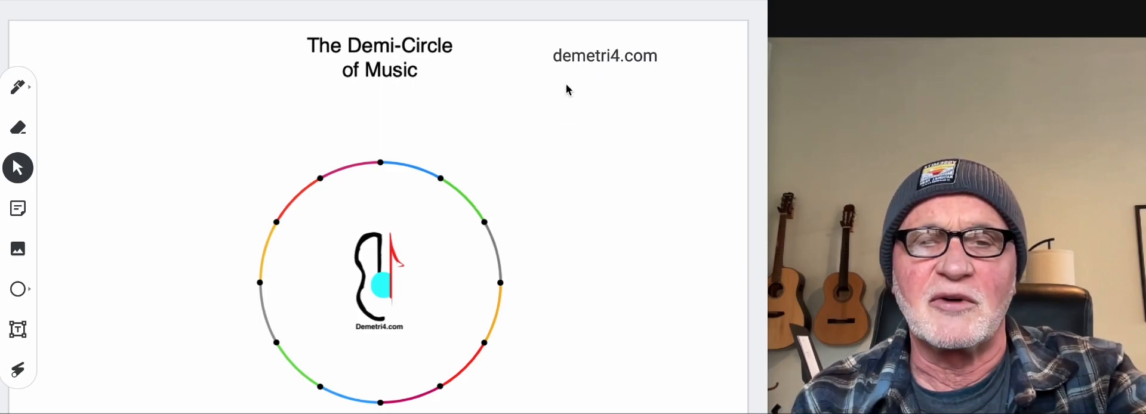
mouse_move(393, 144)
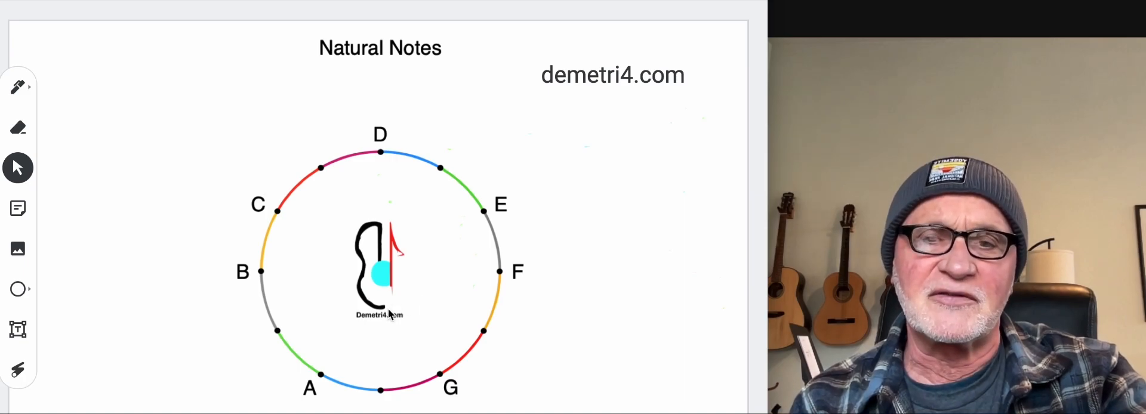
mouse_move(309, 227)
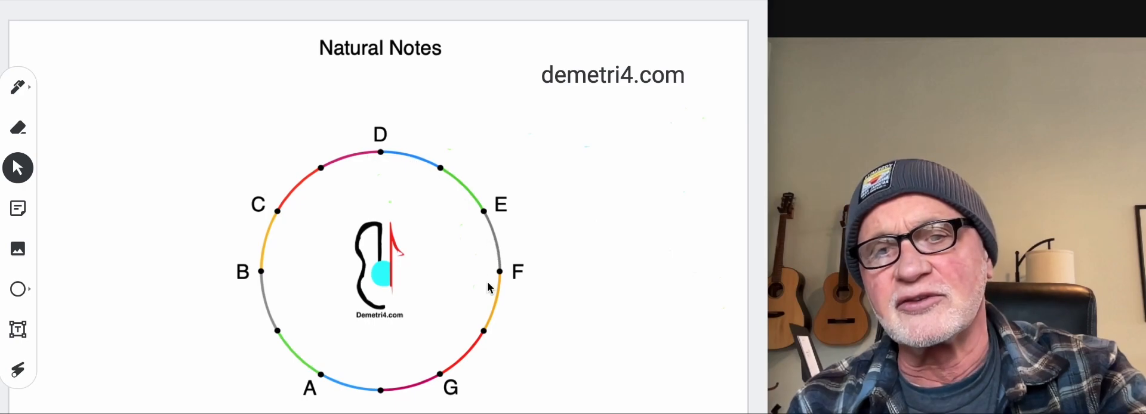
mouse_move(293, 234)
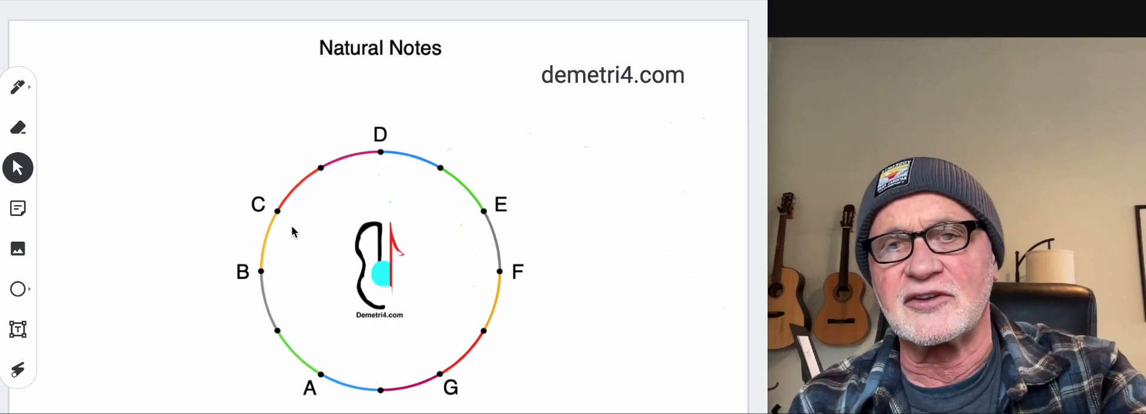
mouse_move(383, 170)
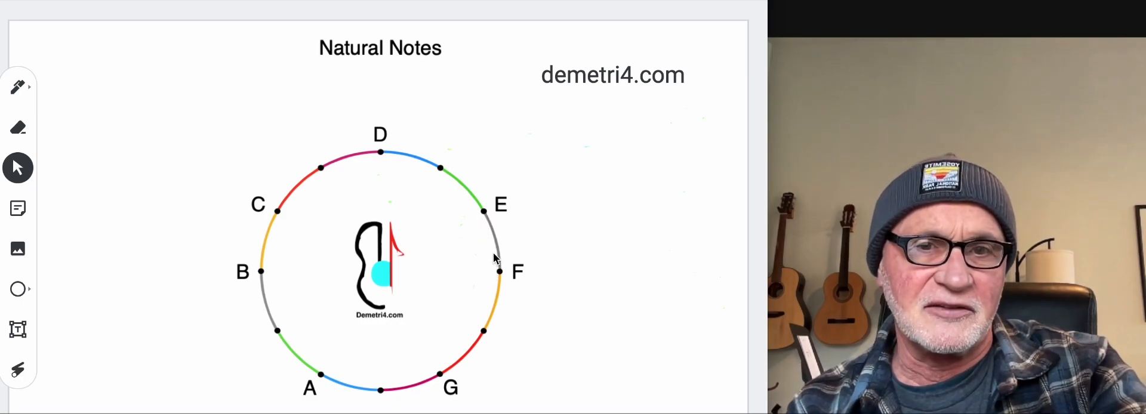
mouse_move(242, 216)
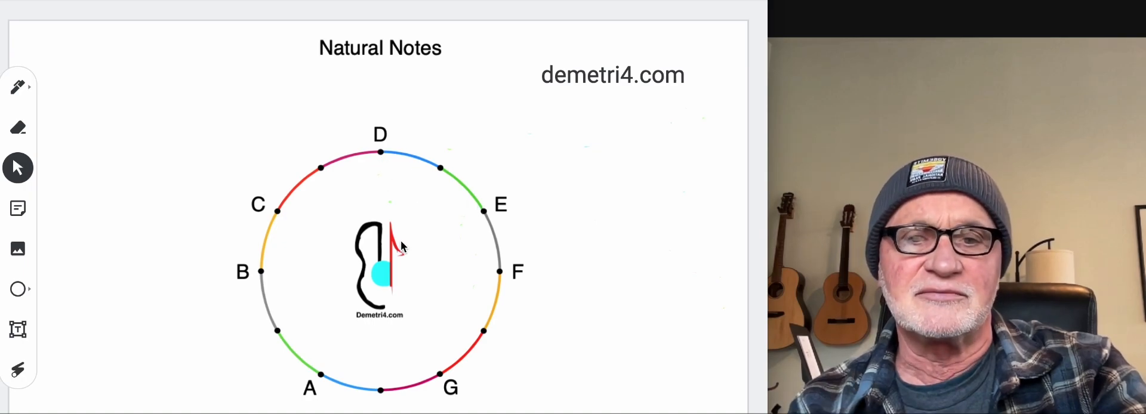
mouse_move(411, 336)
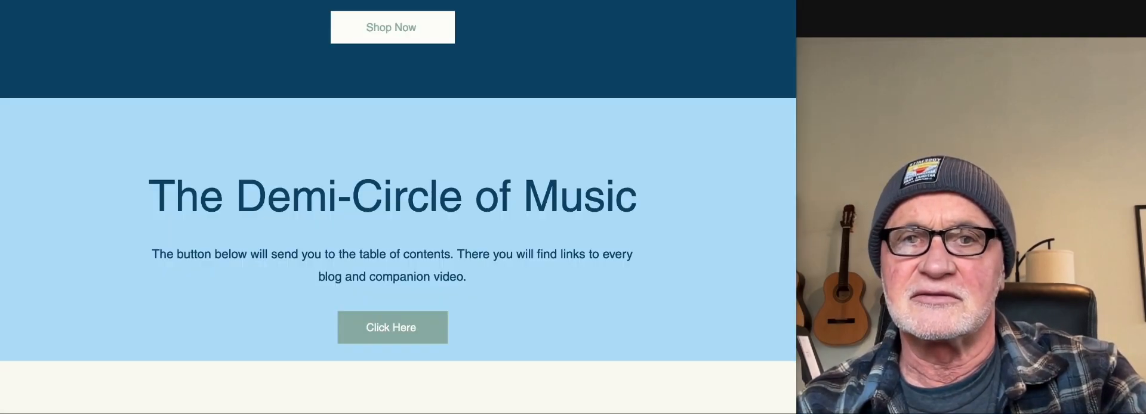
Return to the top of the demetri4.com home page and scroll down to the Demi-Circle of Music section.
click(392, 327)
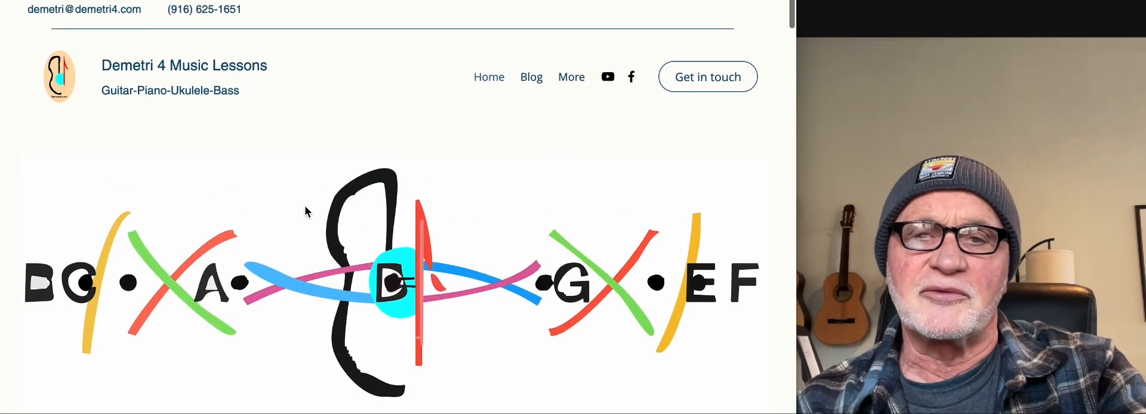
mouse_move(147, 292)
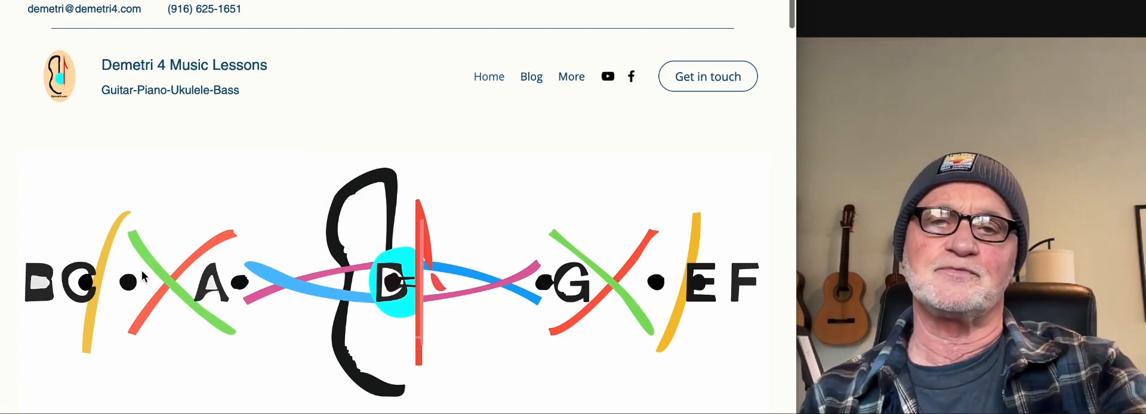
scroll(down, 3)
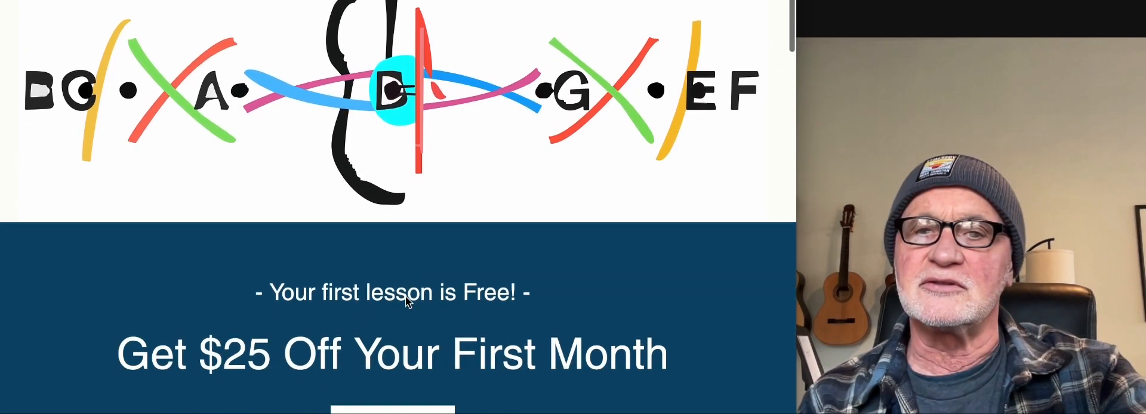
scroll(down, 3)
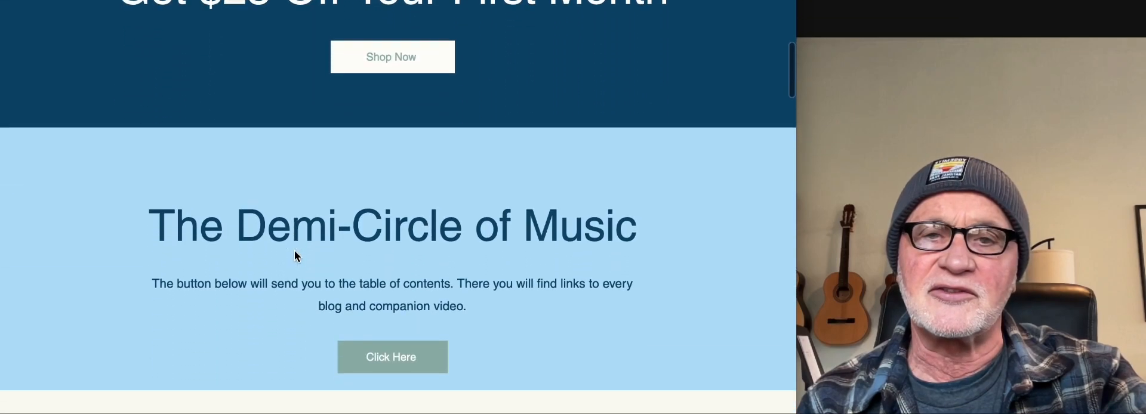
scroll(down, 3)
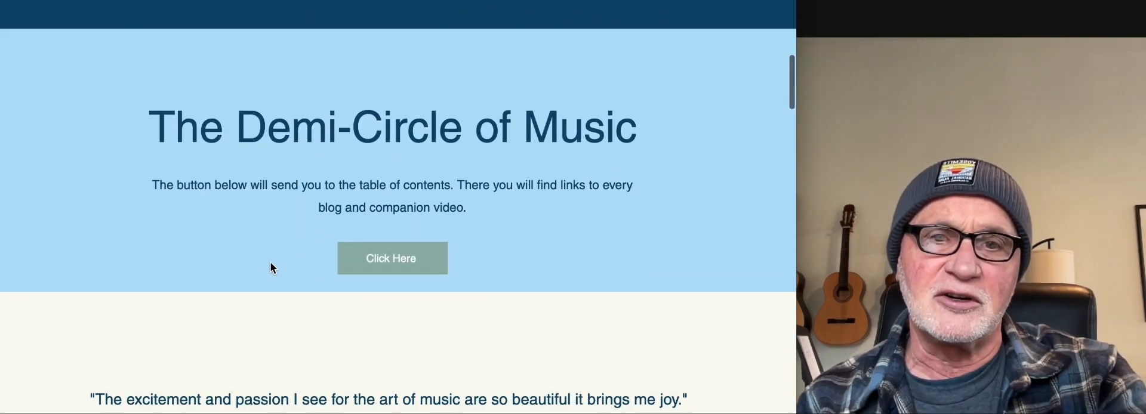
mouse_move(294, 251)
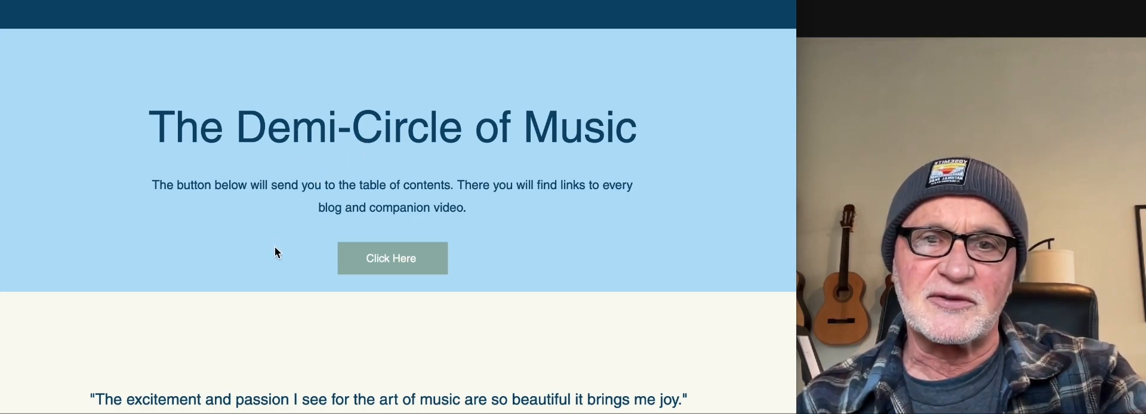
mouse_move(368, 274)
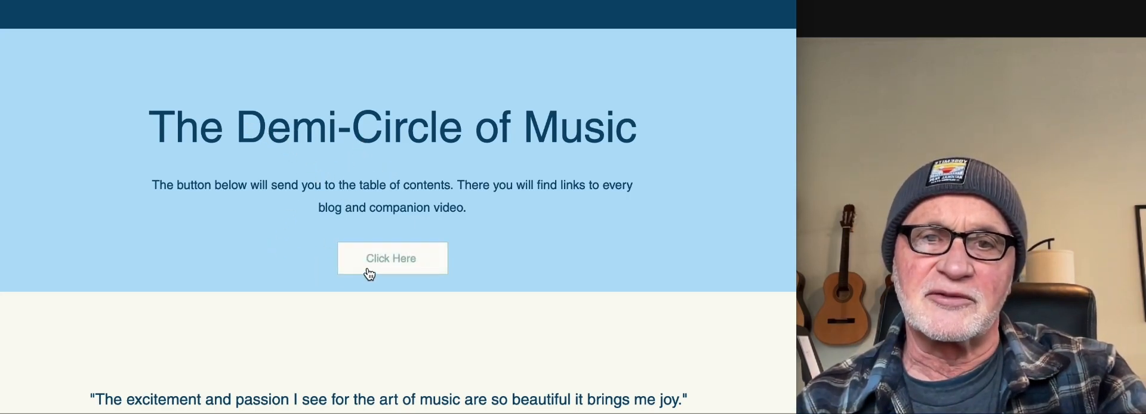
click(391, 258)
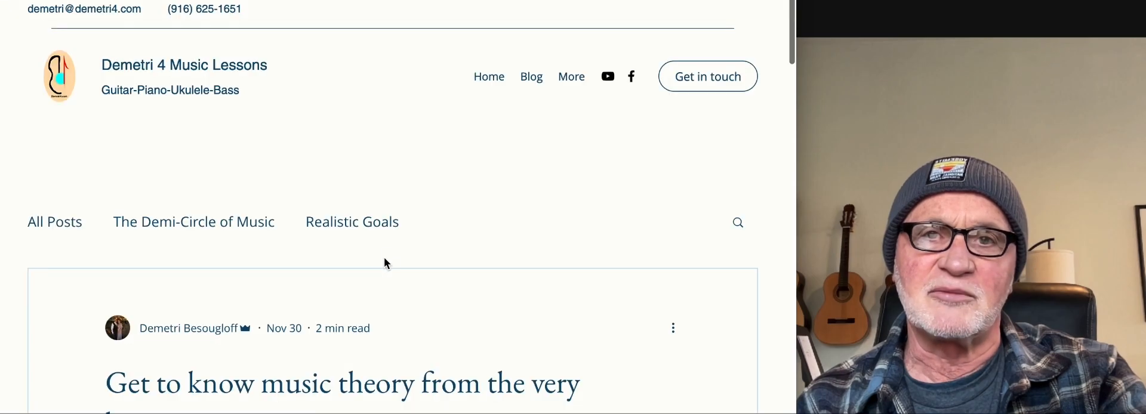
scroll(down, 3)
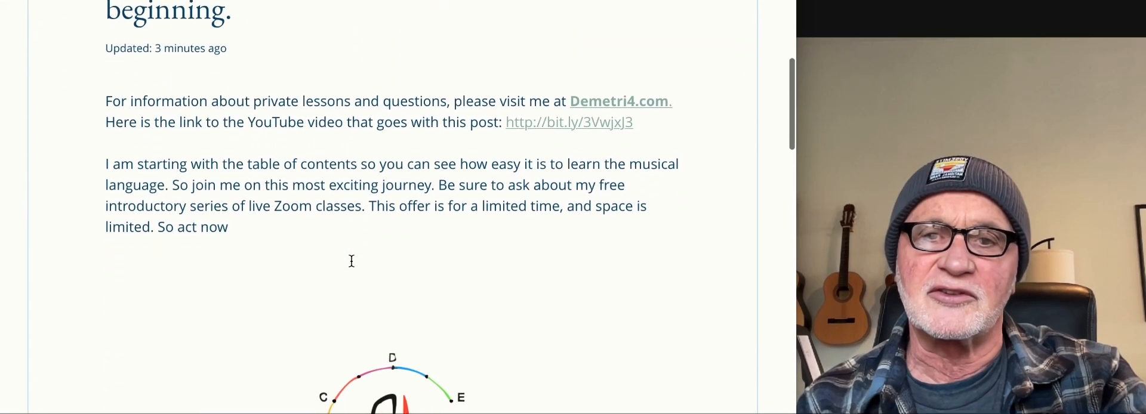
scroll(down, 3)
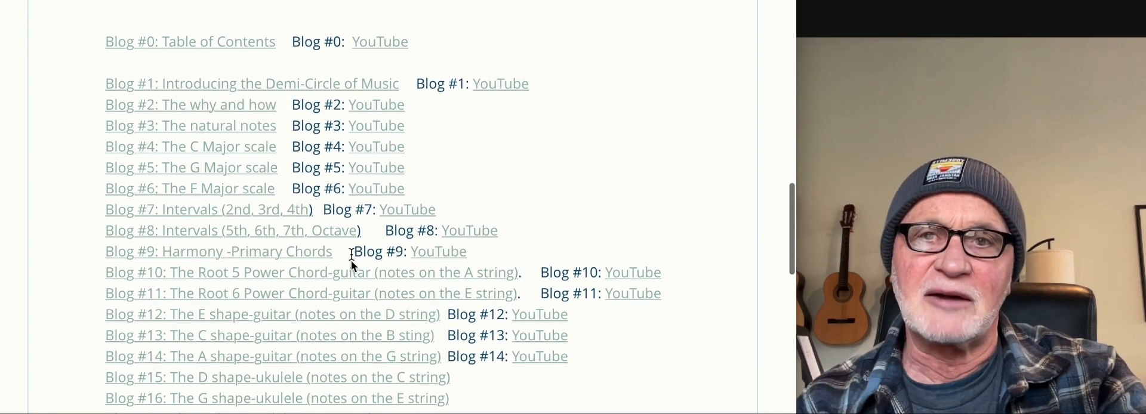
mouse_move(380, 149)
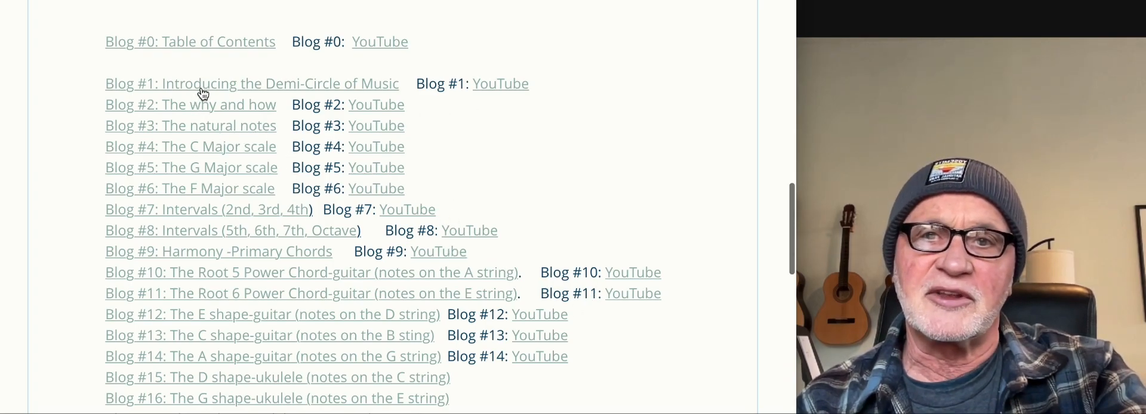
mouse_move(198, 106)
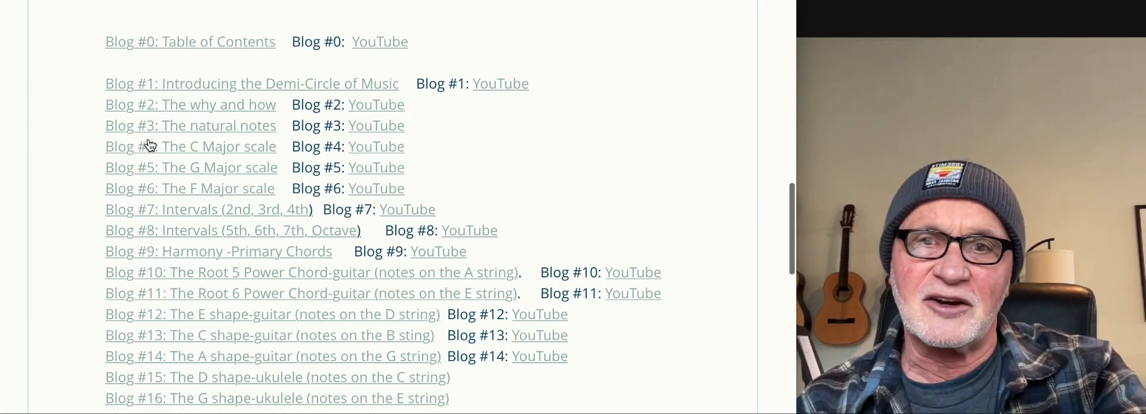
mouse_move(111, 178)
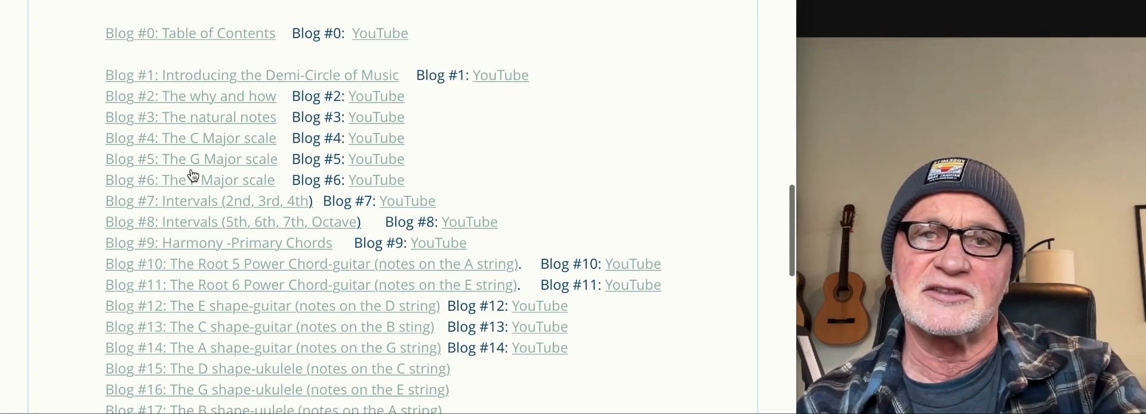
scroll(down, 3)
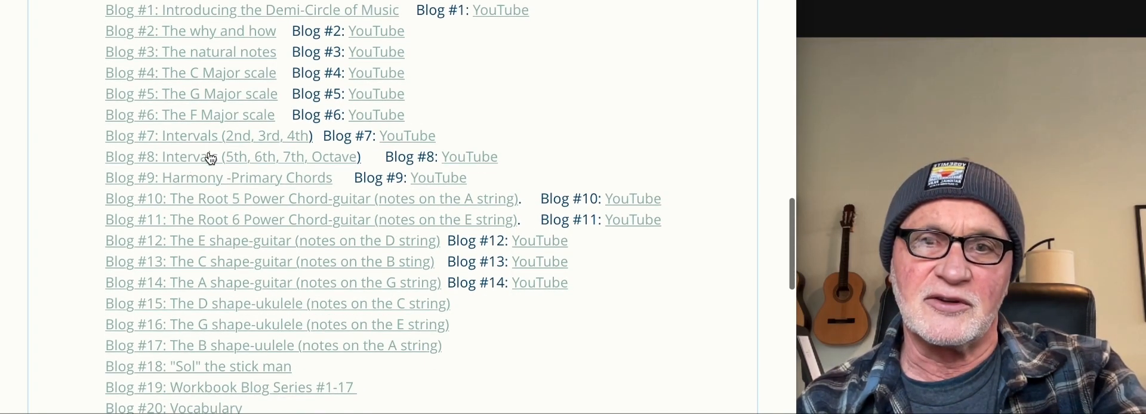
scroll(down, 3)
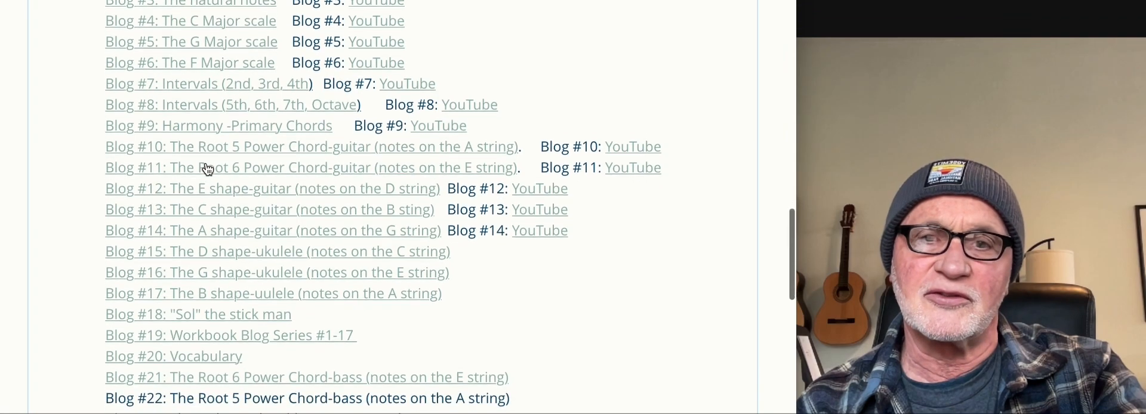
scroll(down, 3)
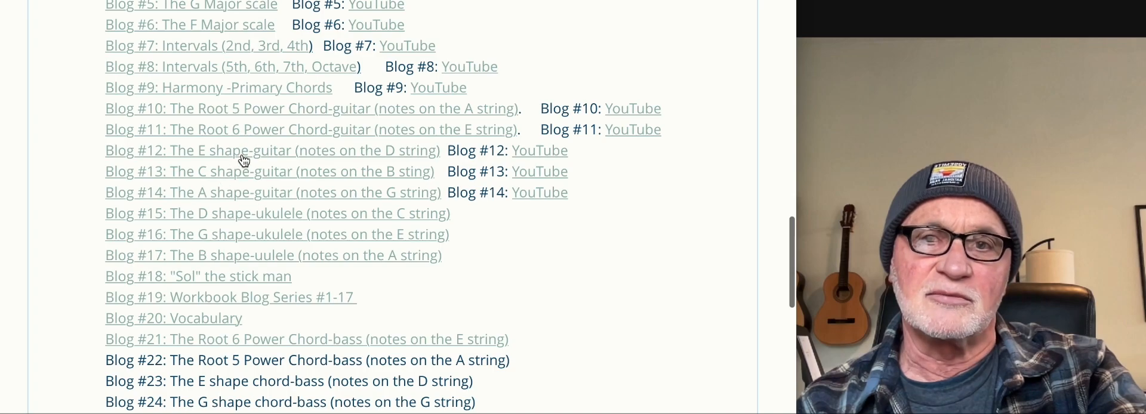
scroll(down, 3)
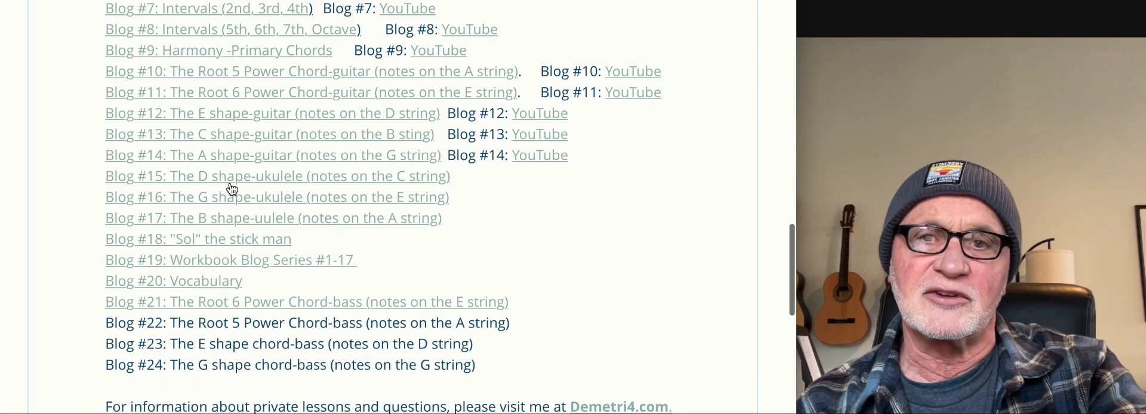
scroll(down, 3)
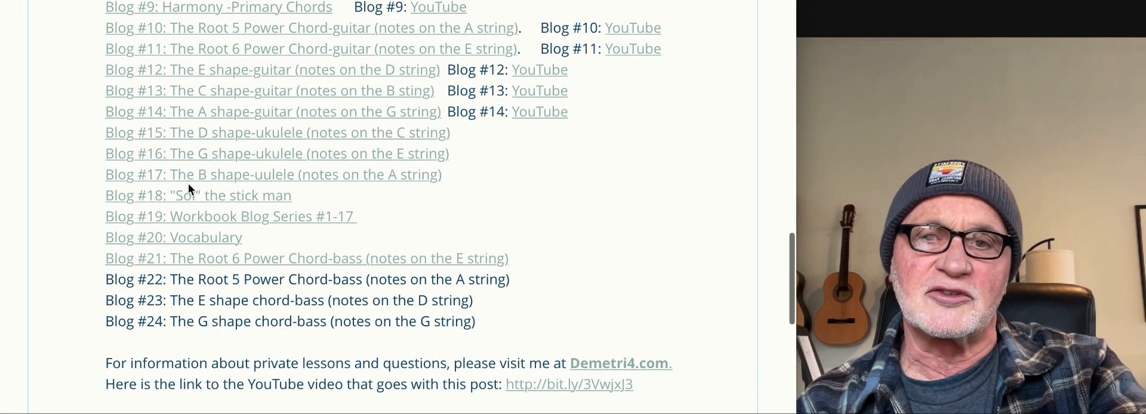
scroll(down, 3)
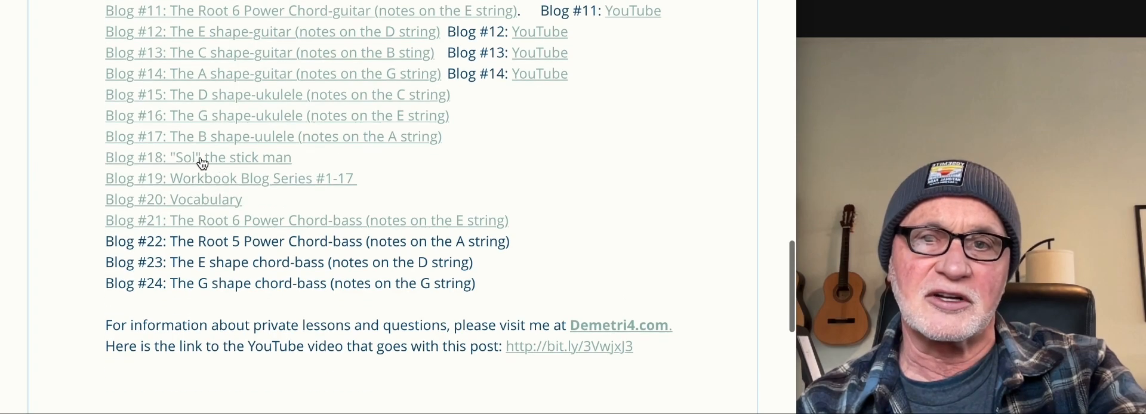
mouse_move(209, 202)
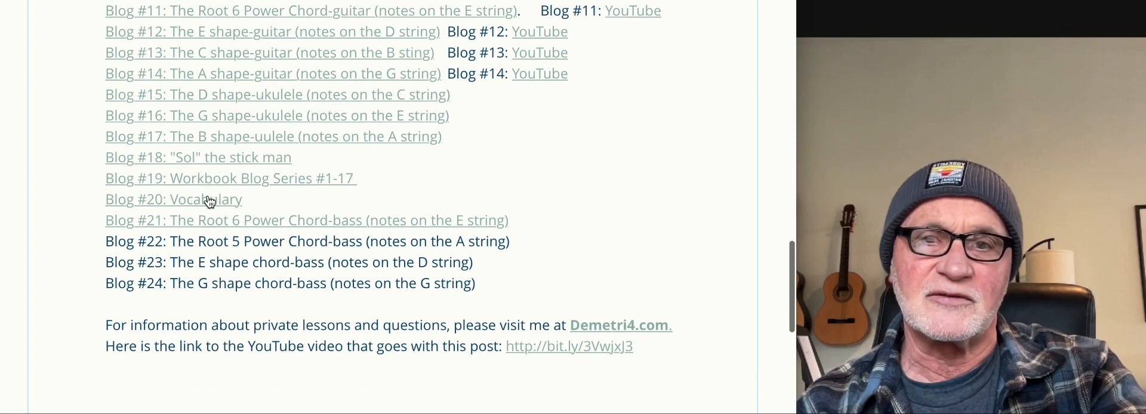
mouse_move(214, 289)
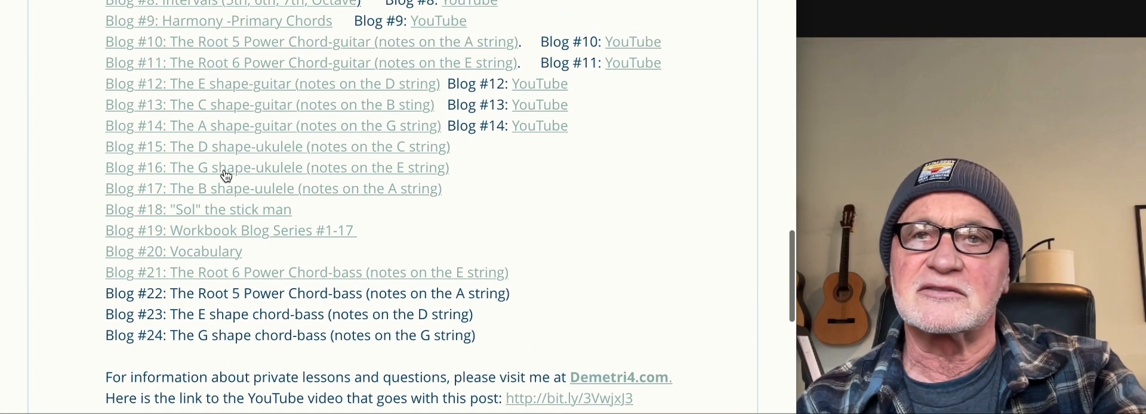
scroll(up, 3)
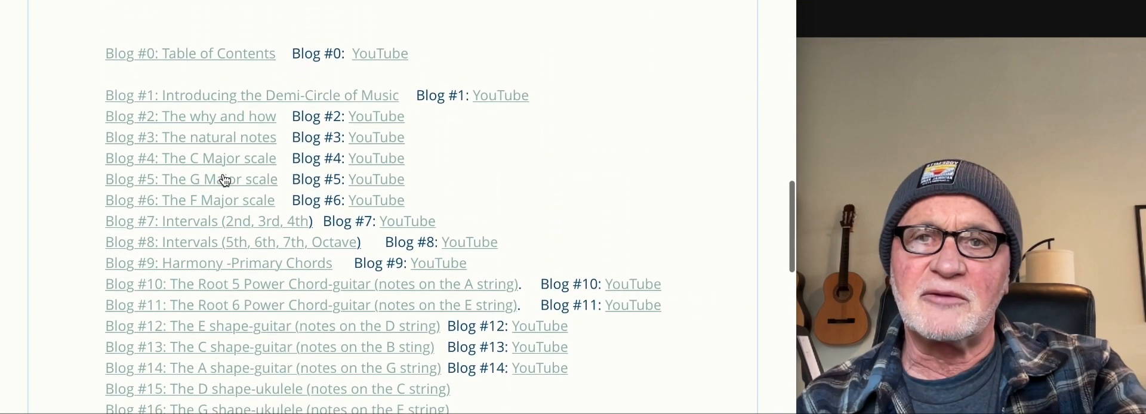
scroll(down, 3)
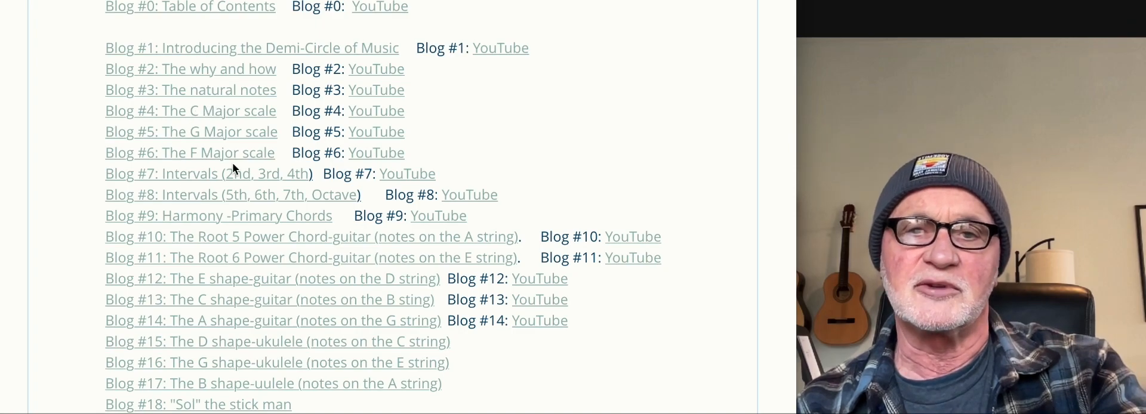
mouse_move(155, 212)
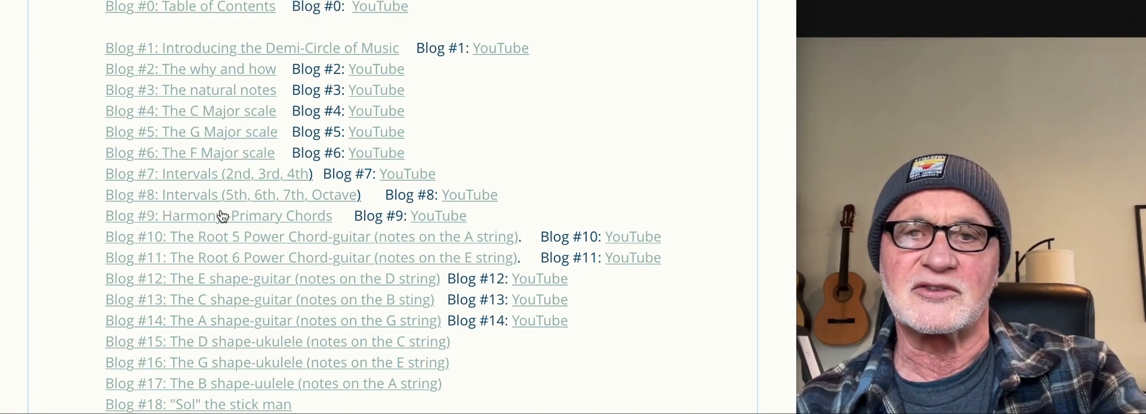
mouse_move(210, 137)
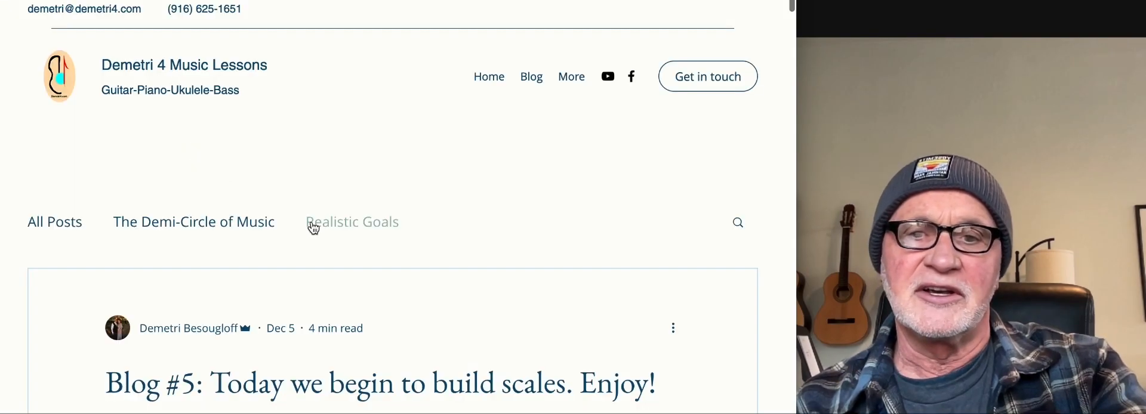
Scroll the Blog #5 scale-building post down to the vocabulary and Note placement section.
scroll(down, 3)
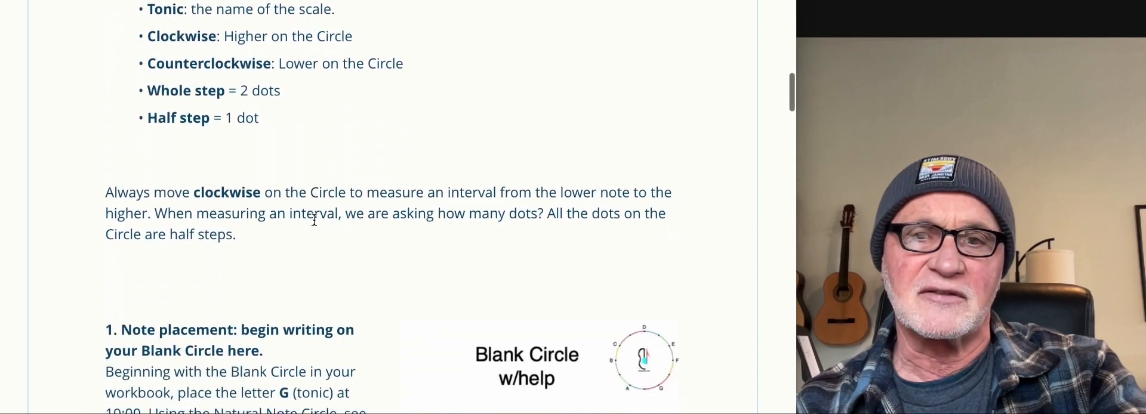
scroll(down, 3)
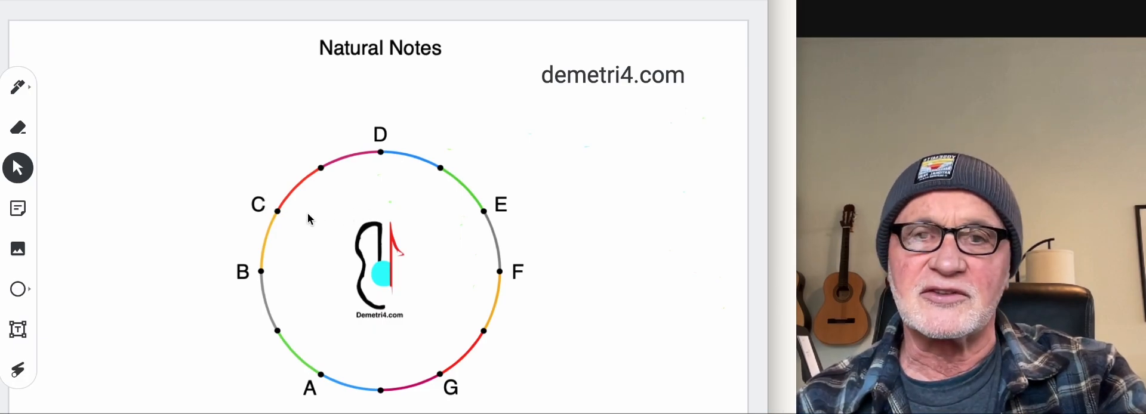
mouse_move(276, 129)
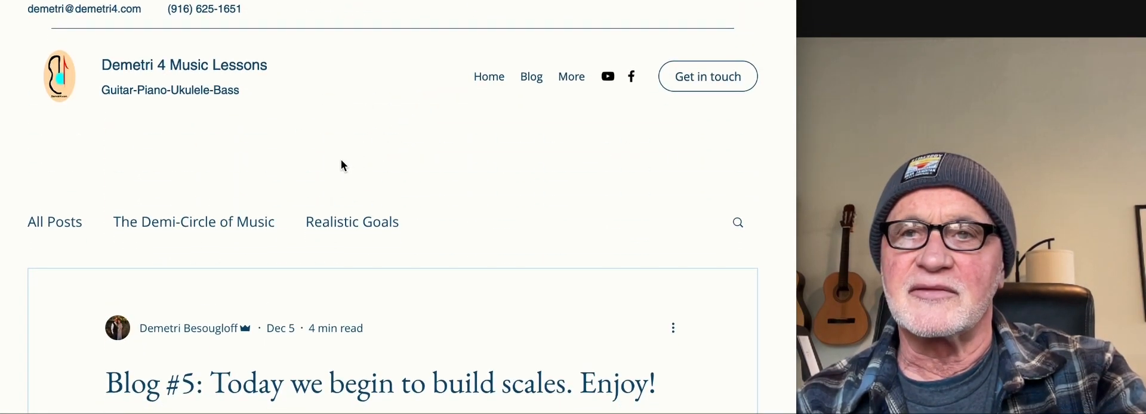
mouse_move(598, 220)
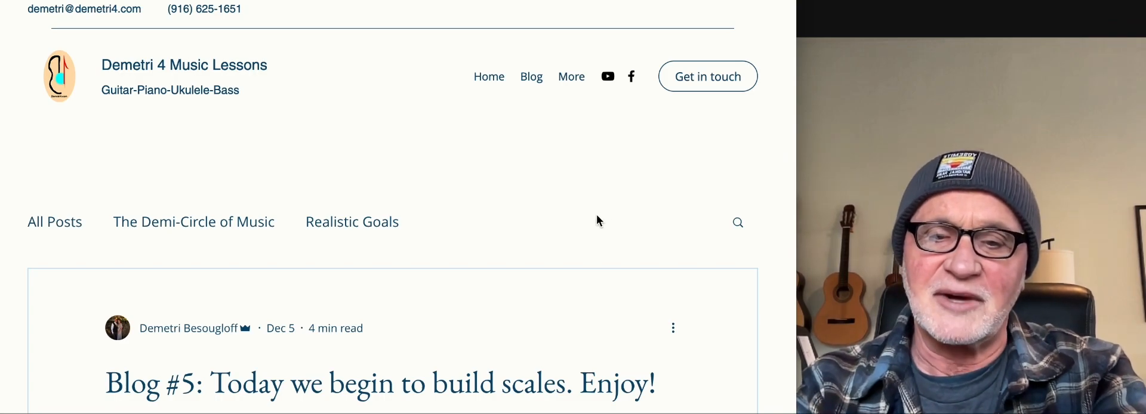